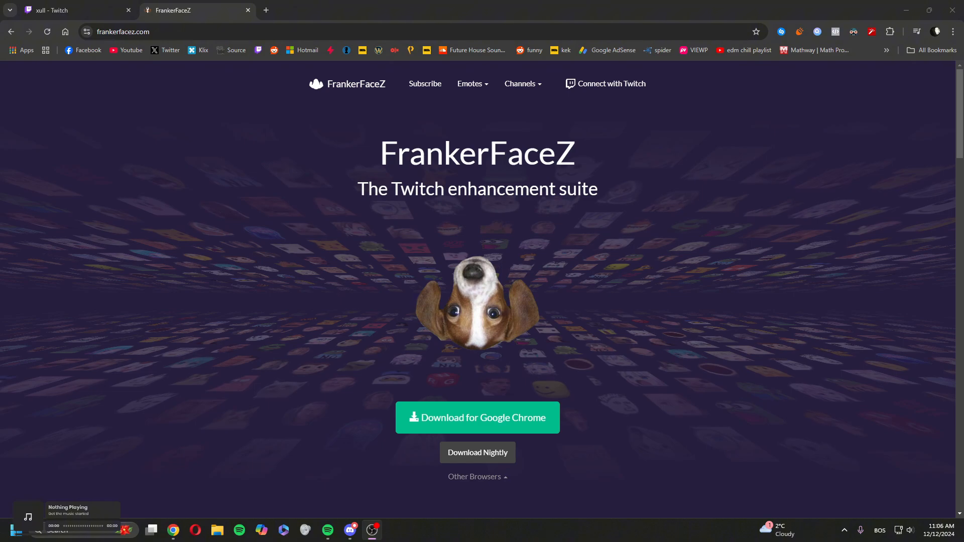
mouse_move(27, 387)
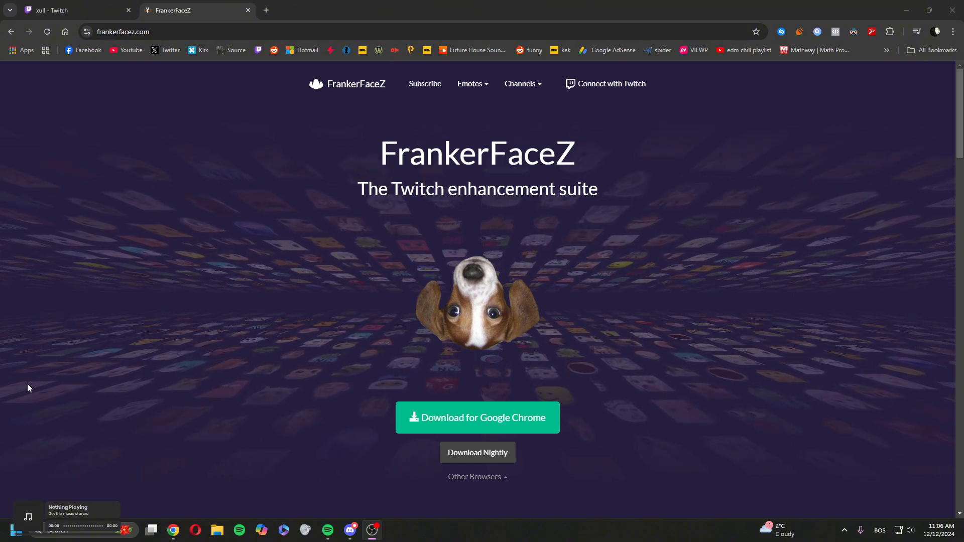
mouse_move(196, 300)
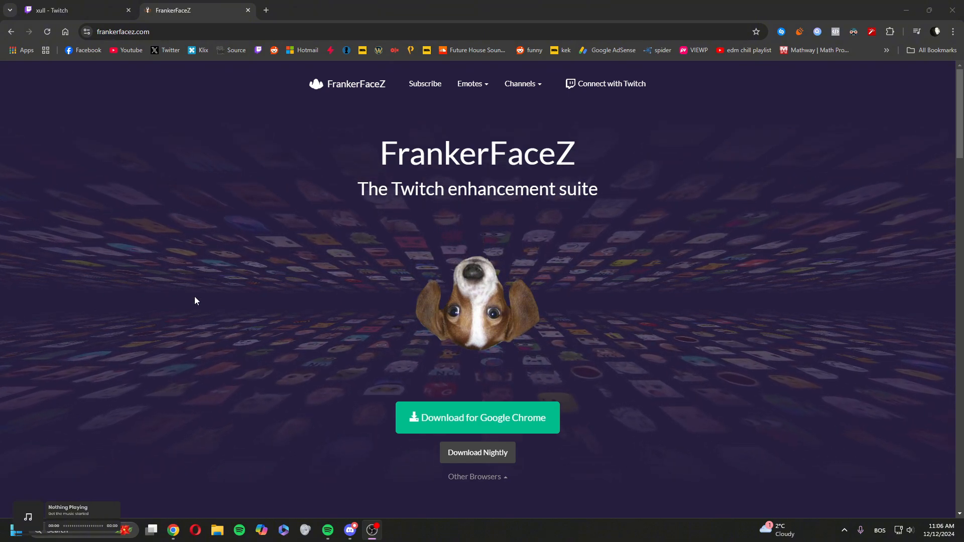
mouse_move(388, 364)
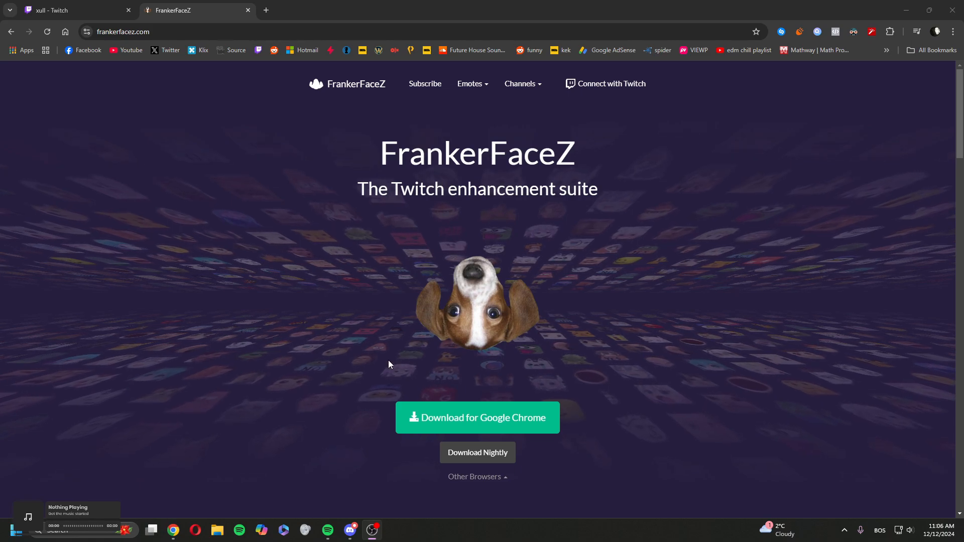
mouse_move(595, 282)
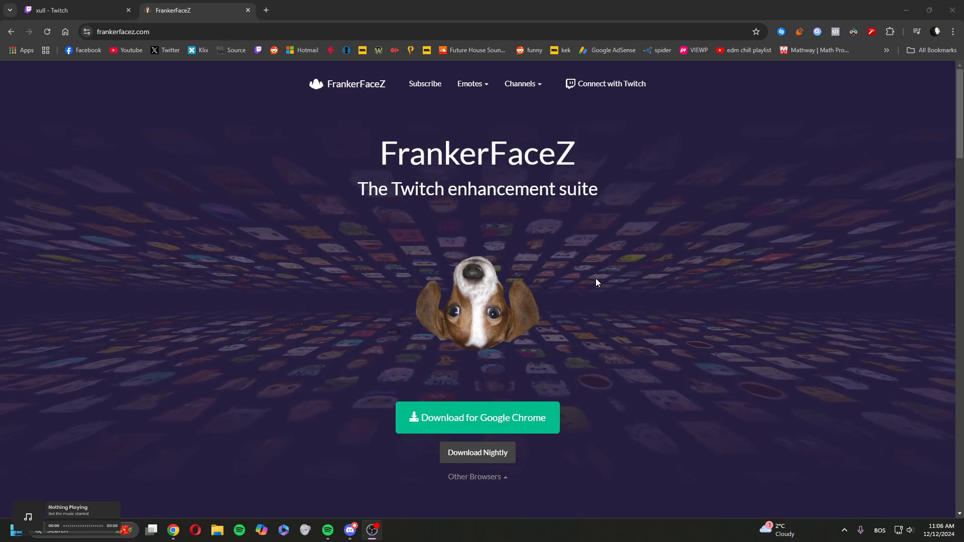
mouse_move(301, 298)
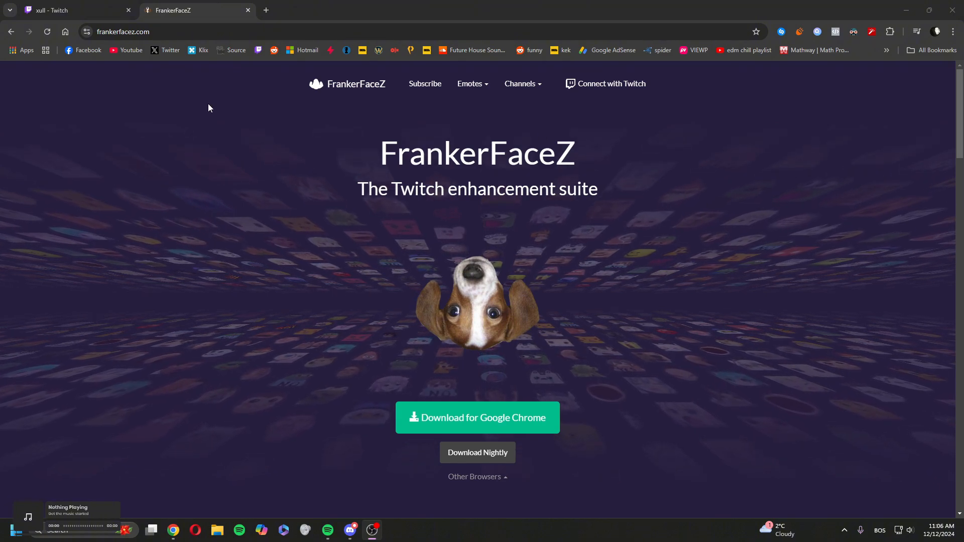
Go to the xull Twitch channel tab and open the Chat Settings menu
click(68, 10)
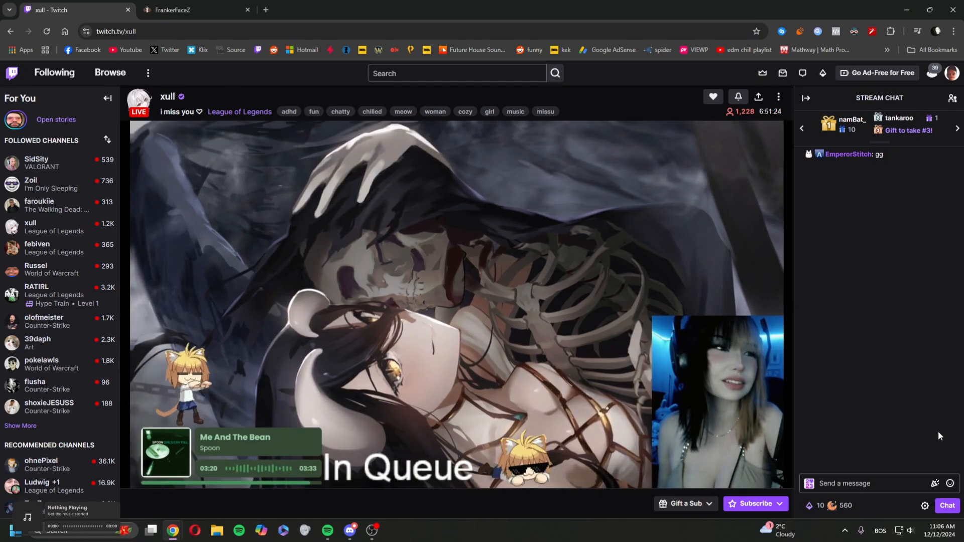
click(924, 506)
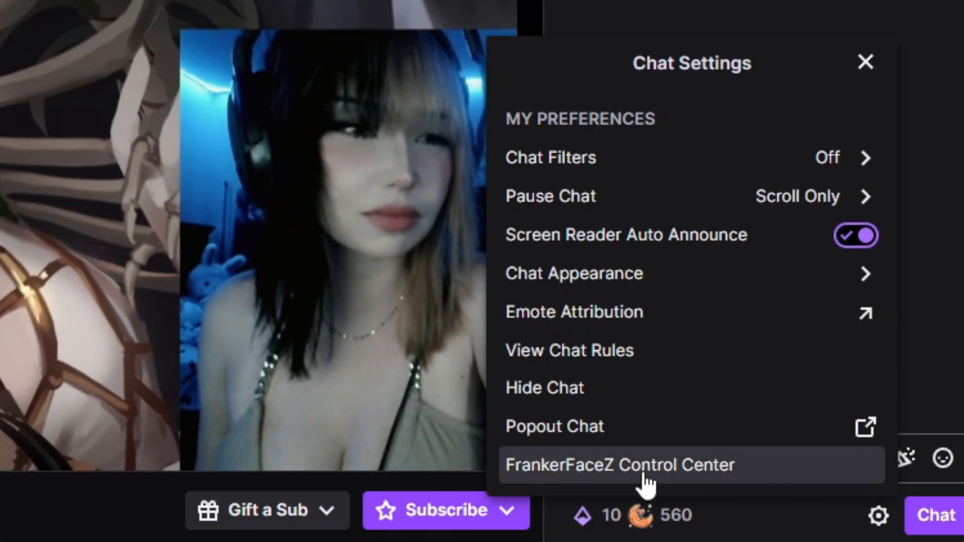
Open the FrankerFaceZ Control Center and go to Debugging > Experiments
click(621, 465)
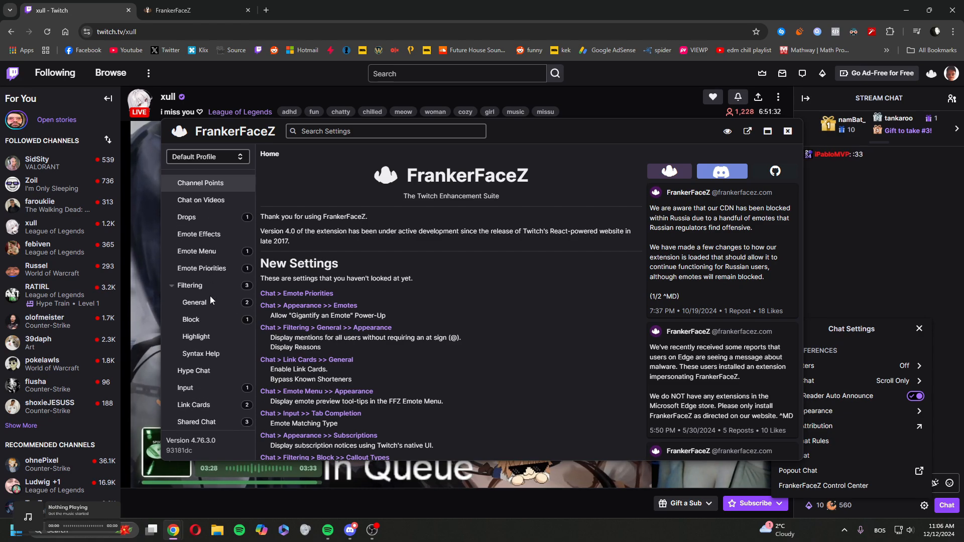
scroll(down, 3)
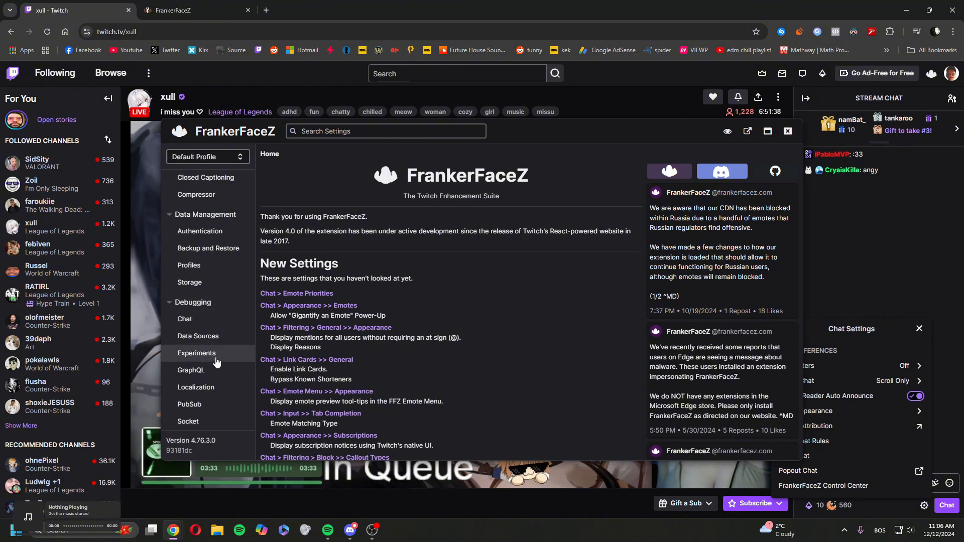
click(197, 352)
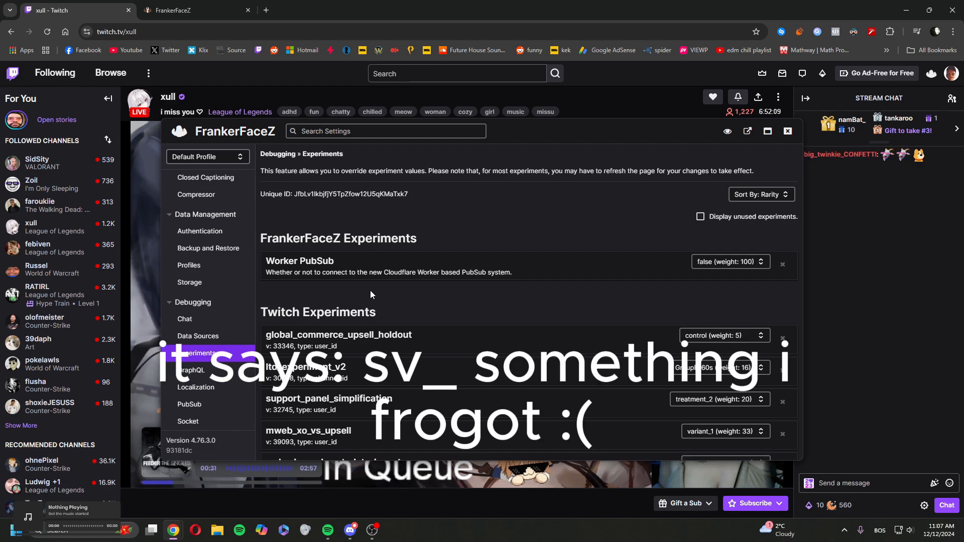
scroll(down, 3)
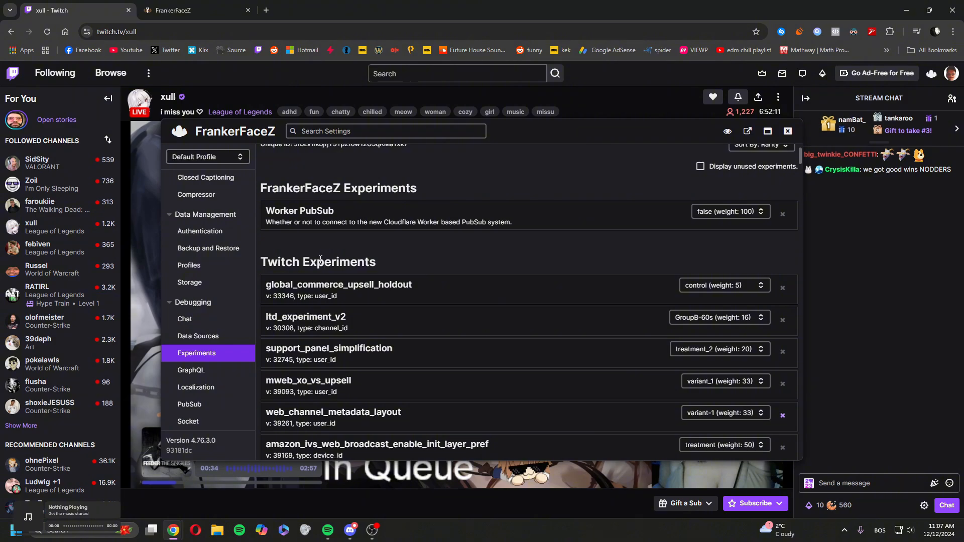
scroll(down, 3)
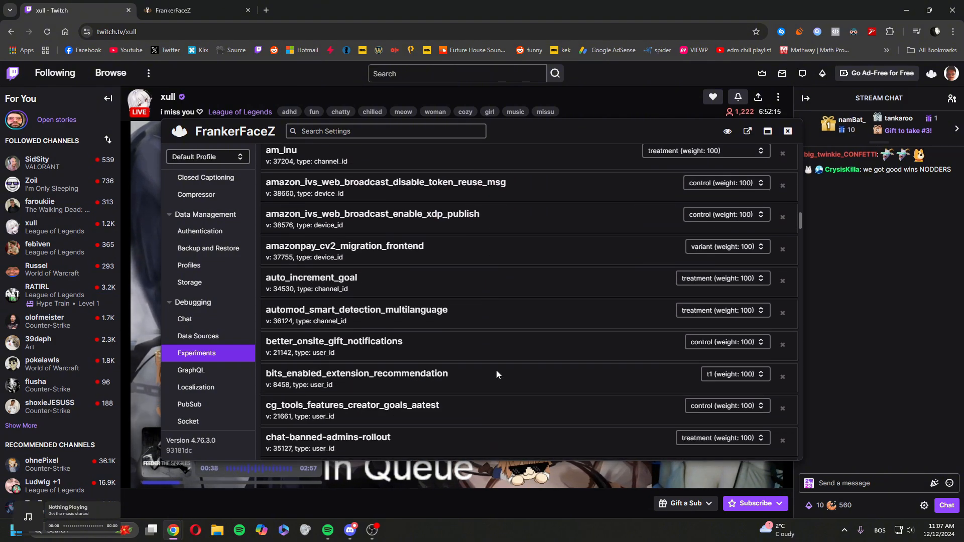
scroll(up, 3)
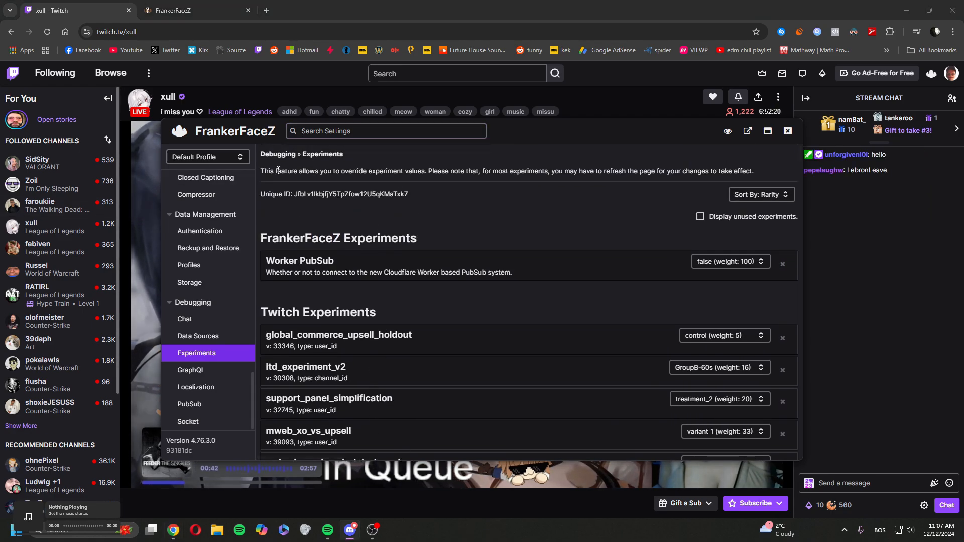
Search settings for 'web_ch' to isolate the web_channel_metadata_layout experiment
text(wa)
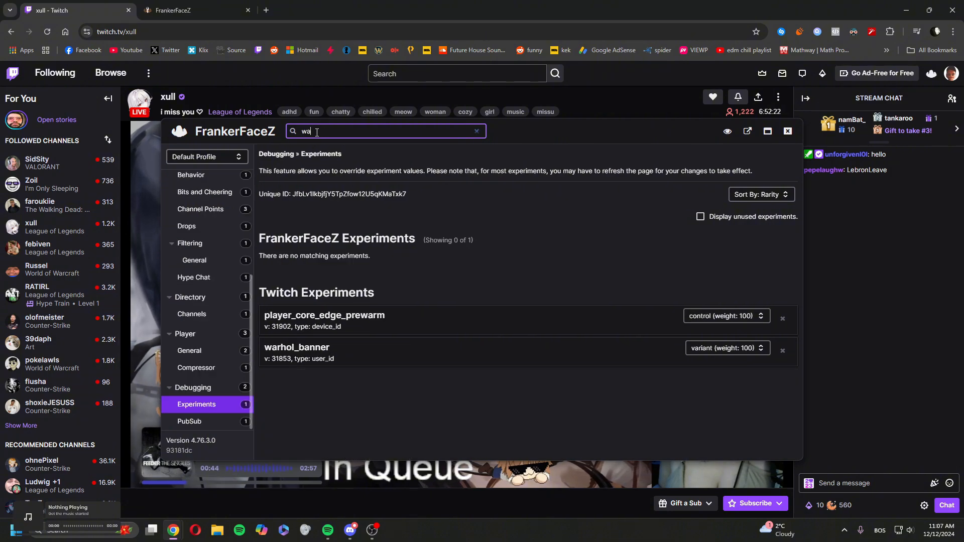
text(eb_)
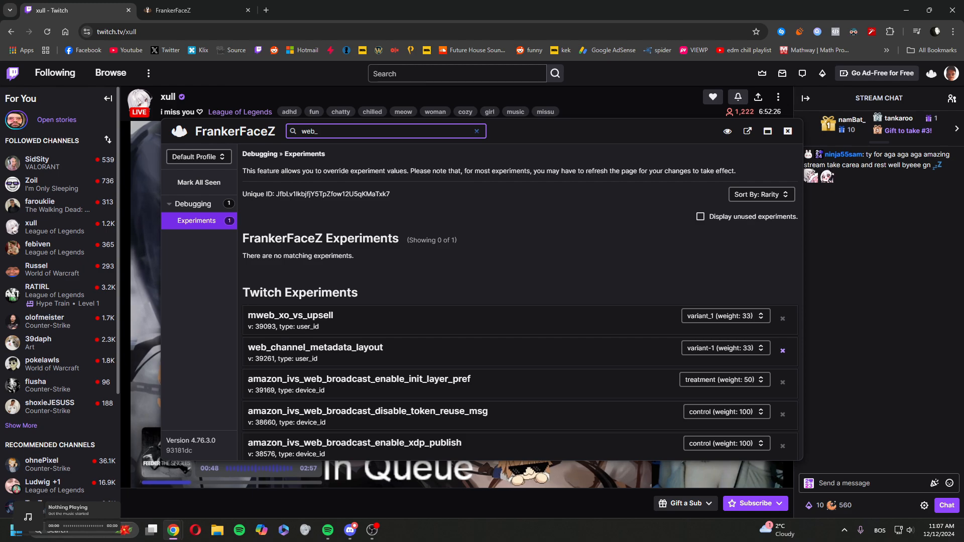
text(c)
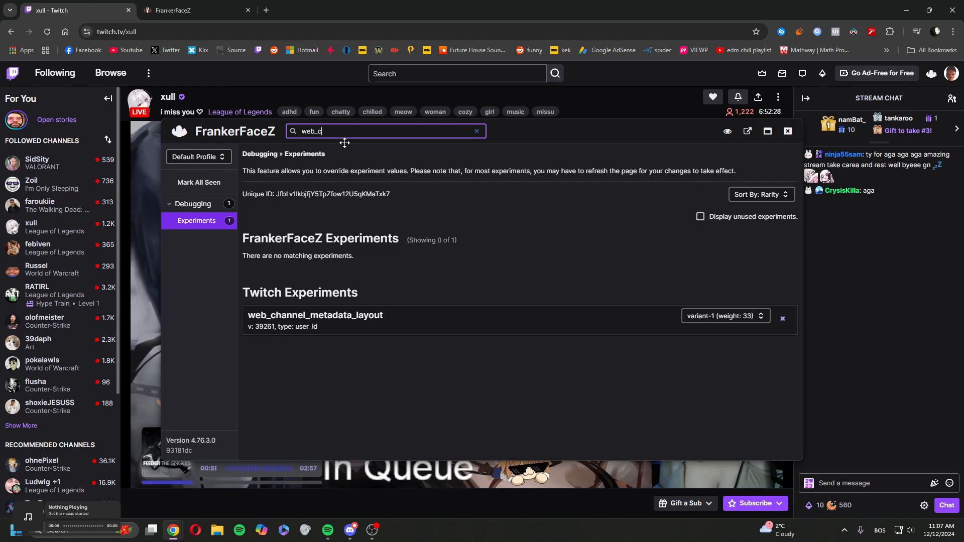
text(h)
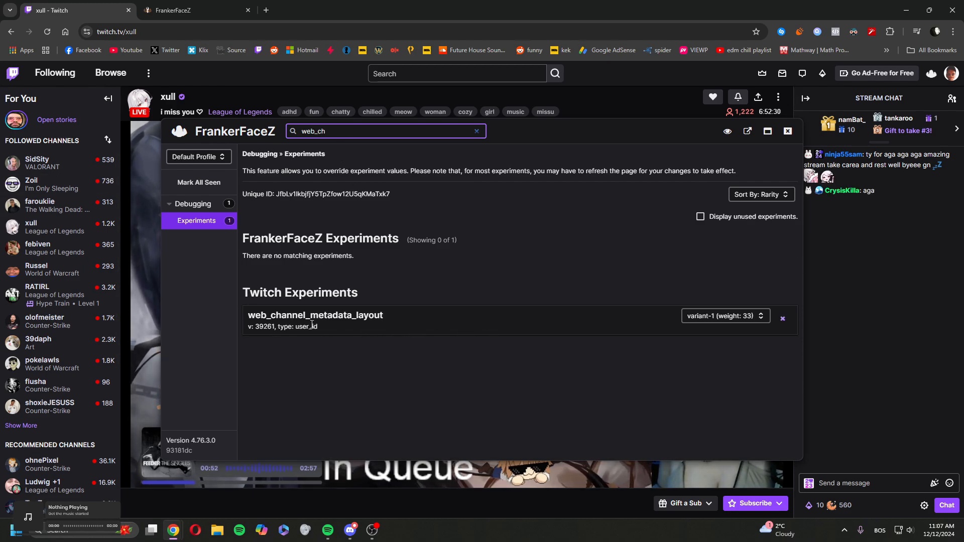
mouse_move(353, 327)
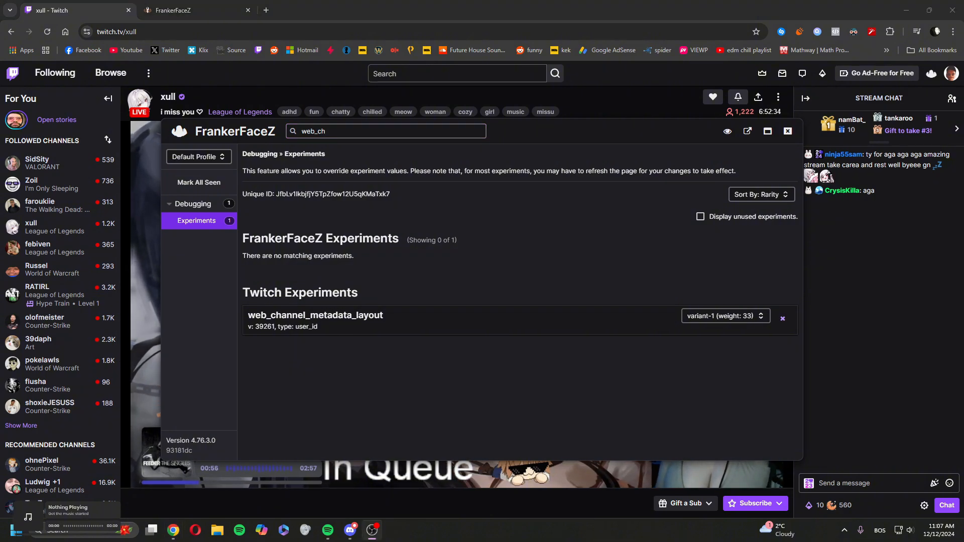
Override web_channel_metadata_layout to control (weight: 34) and close the Control Center
click(723, 315)
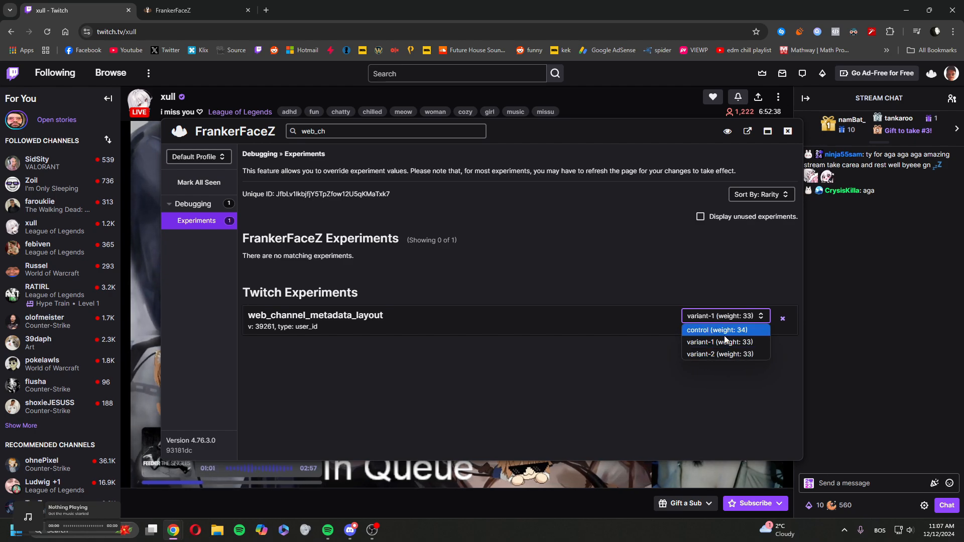
click(716, 330)
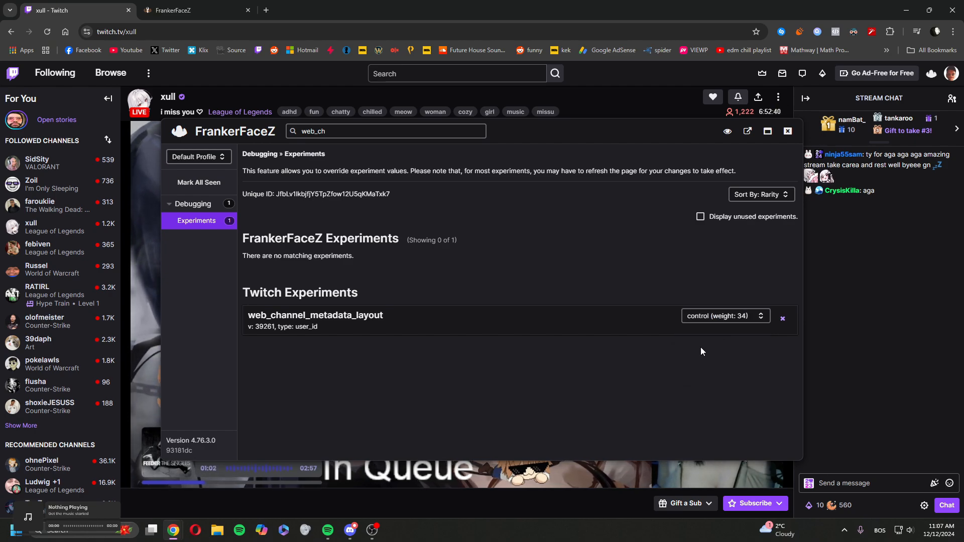
click(788, 131)
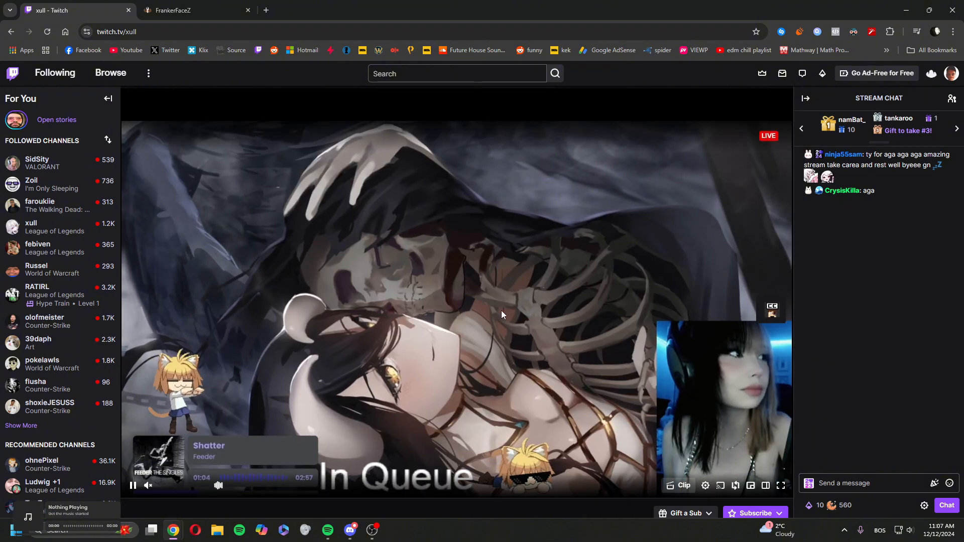